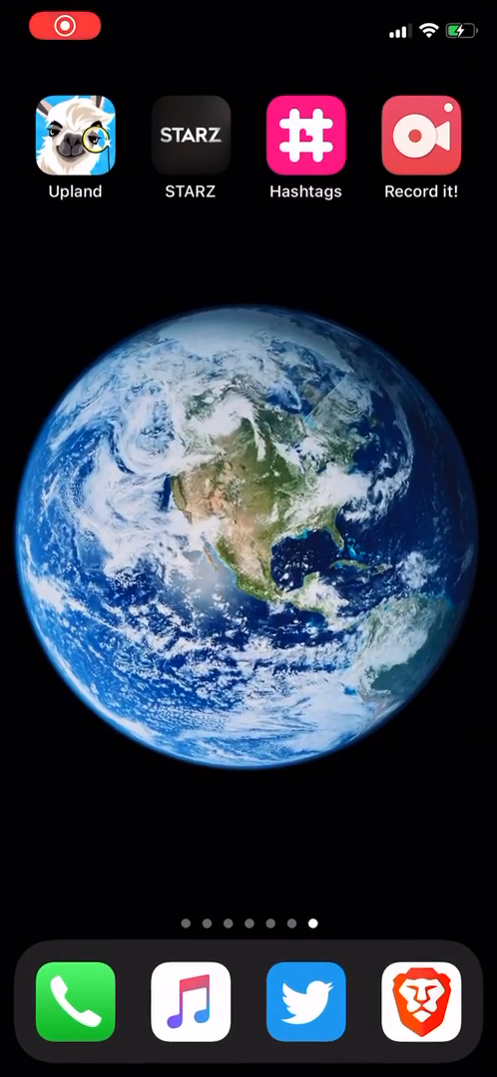
Step: Reach the App Store search field from the Home Screen, ready for a new query
scroll("left", 3)
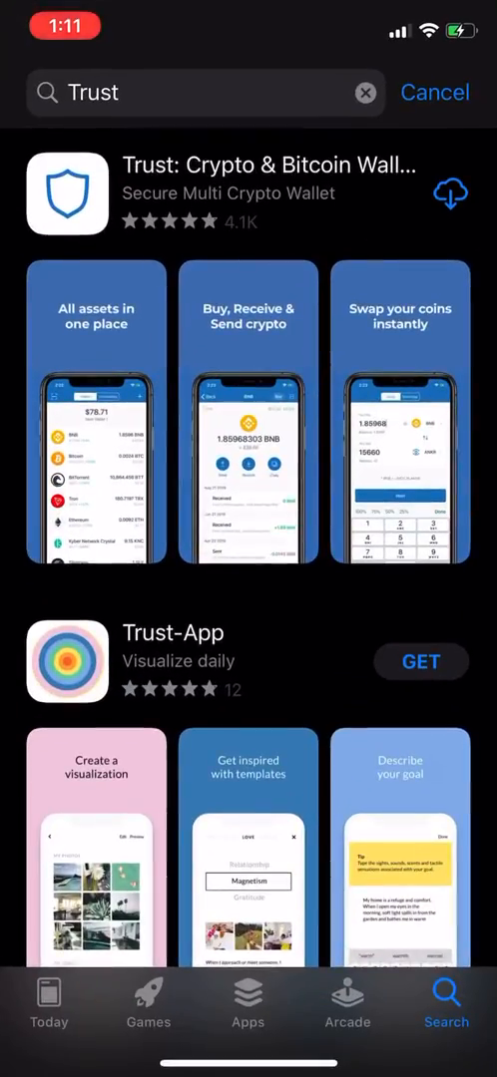
left_click(365, 91)
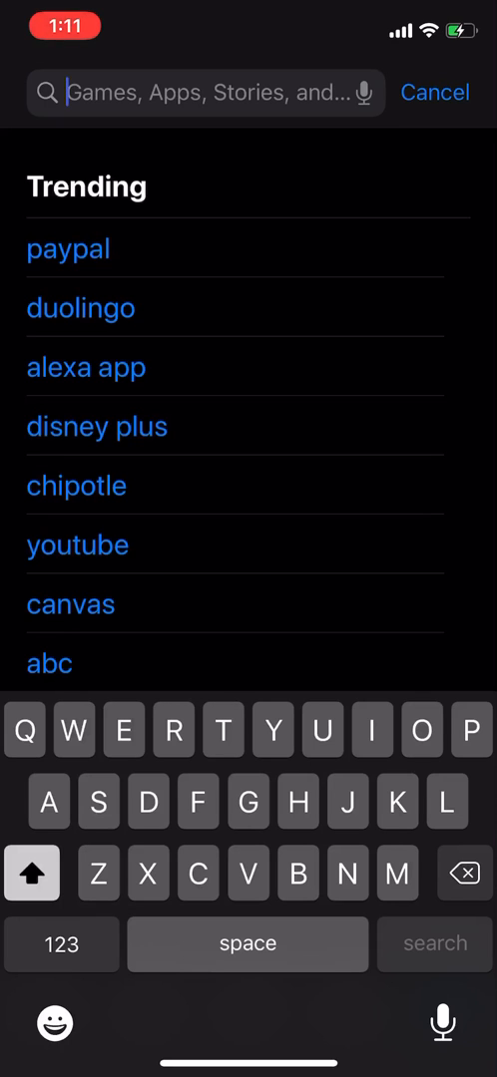
Step: Search the App Store for "Trust" and download Trust: Crypto & Bitcoin Wallet
type("Trus")
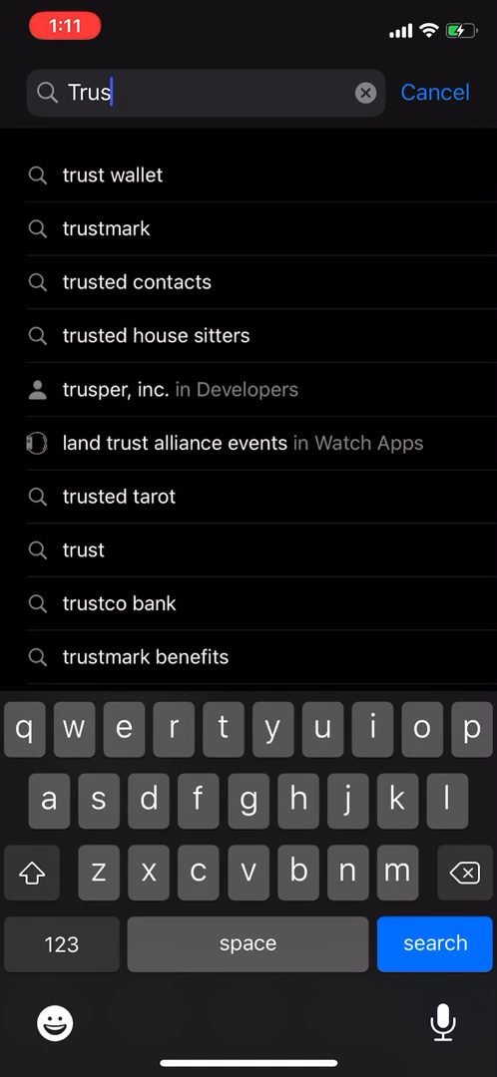
type("t")
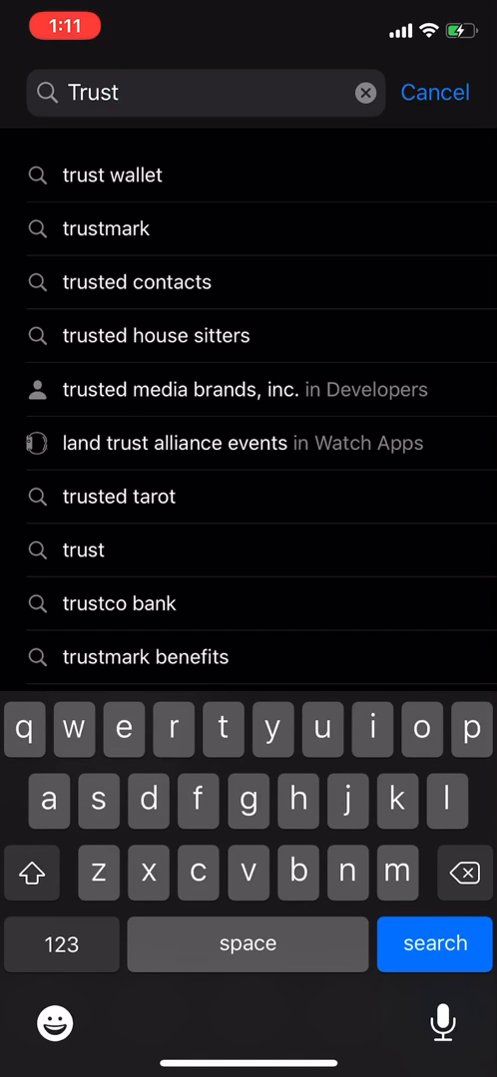
left_click(435, 944)
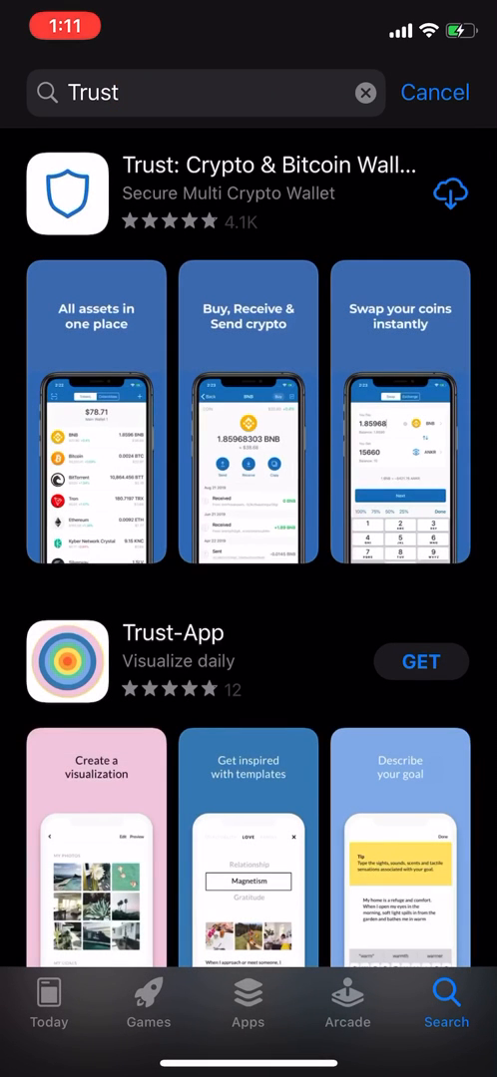
left_click(449, 193)
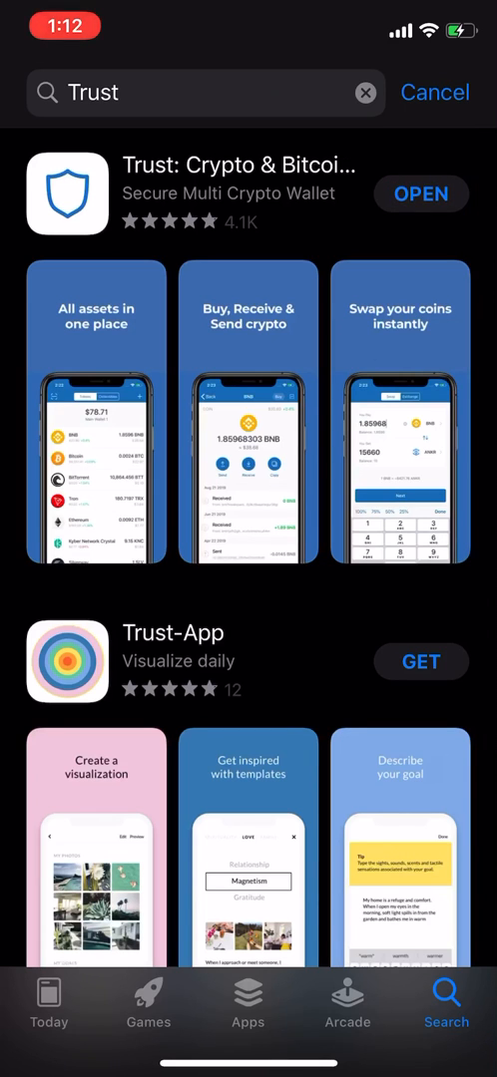
Step: Launch Trust Wallet and swipe past the intro to the Import wallet-type list
left_click(419, 194)
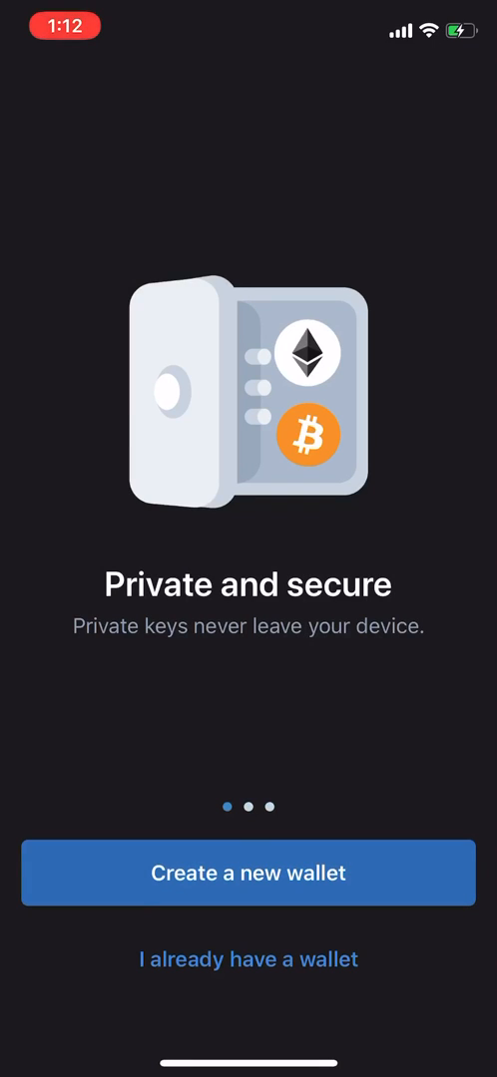
scroll("left", 3)
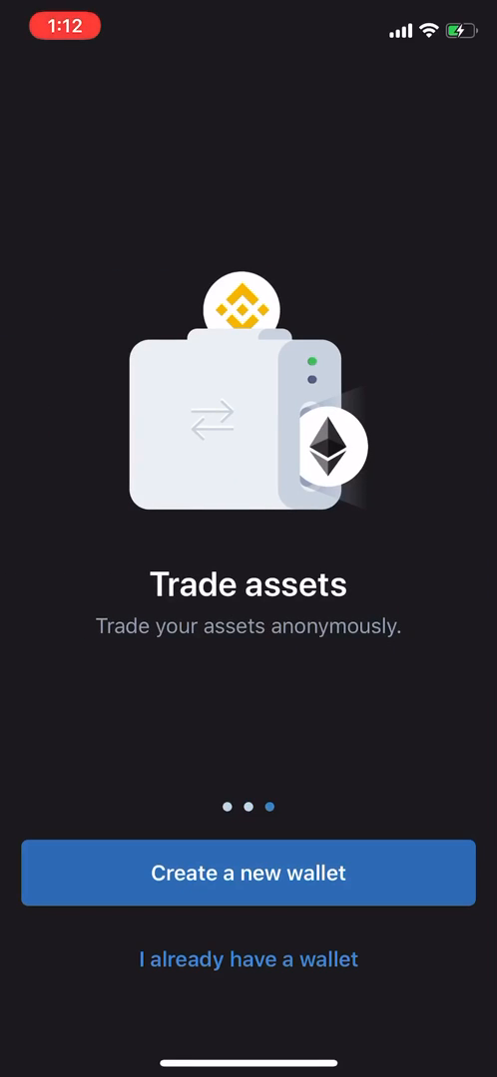
scroll("left", 3)
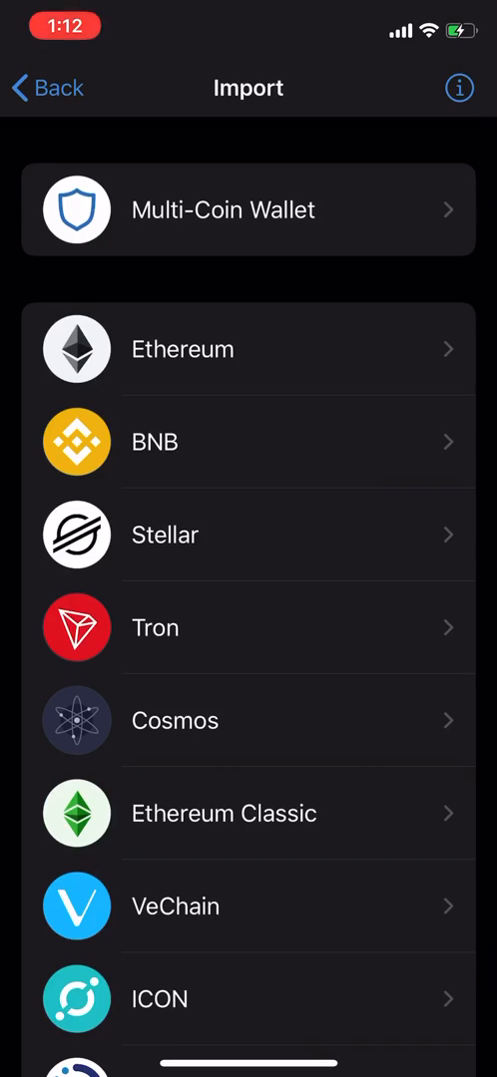
Step: Choose Multi-Coin Wallet from the Import list to get the recovery phrase form
scroll("down", 3)
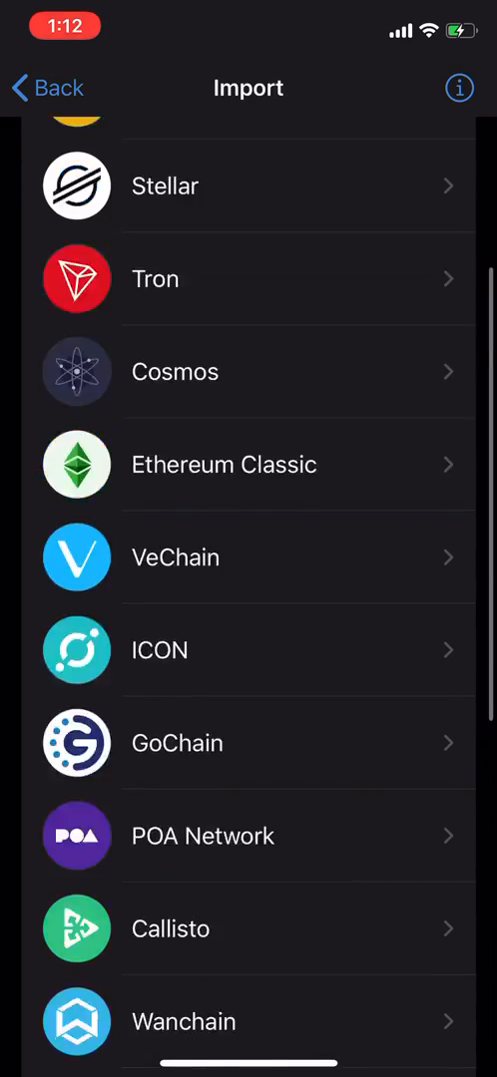
scroll("down", 3)
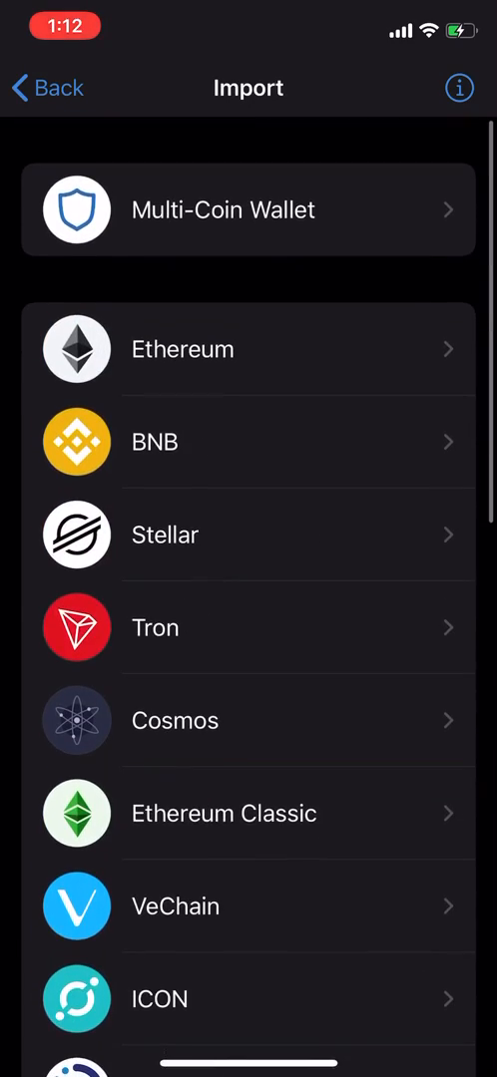
scroll("down", 3)
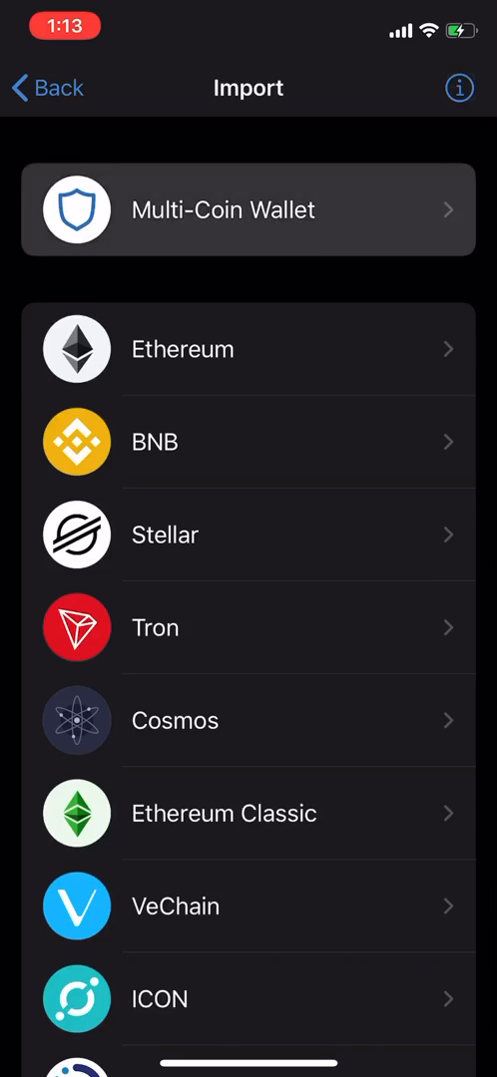
left_click(247, 209)
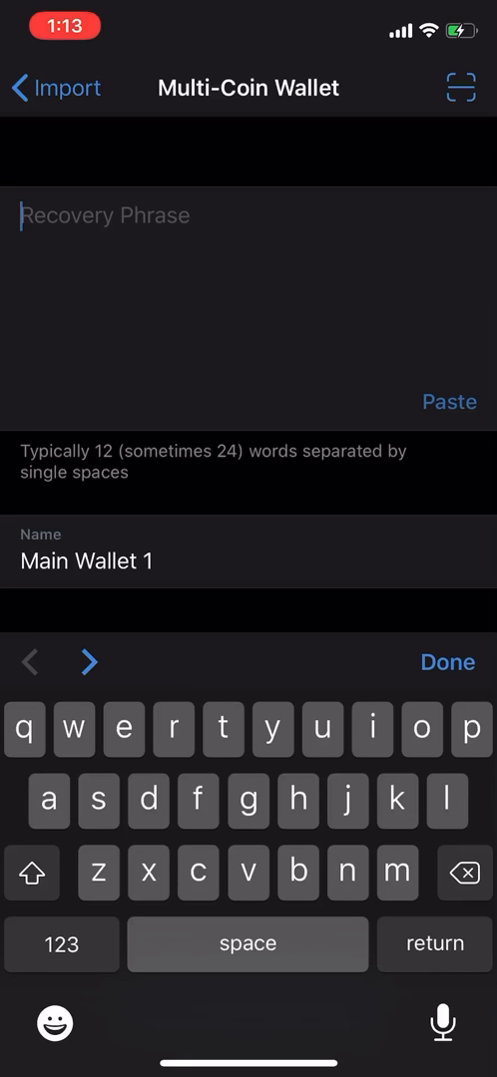
type("t")
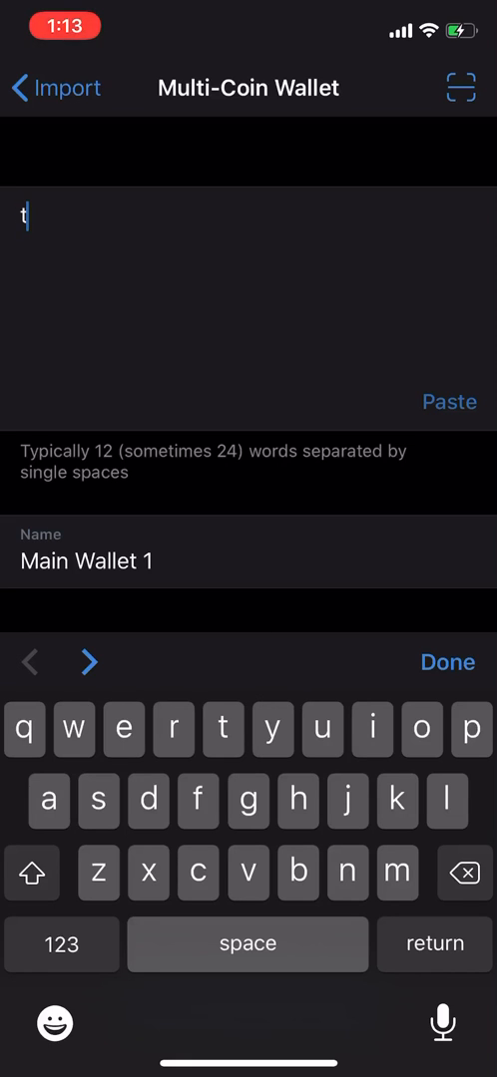
type("iger bu")
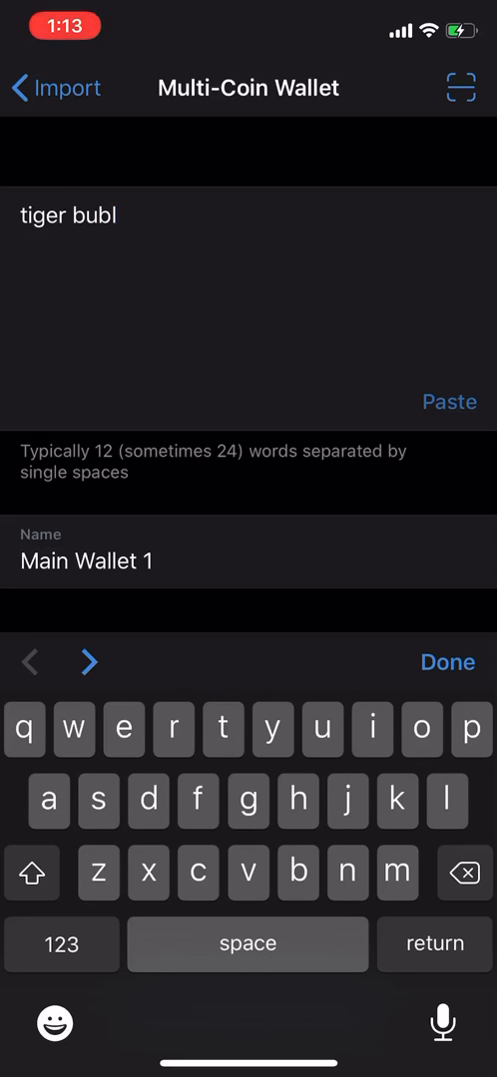
type("ble")
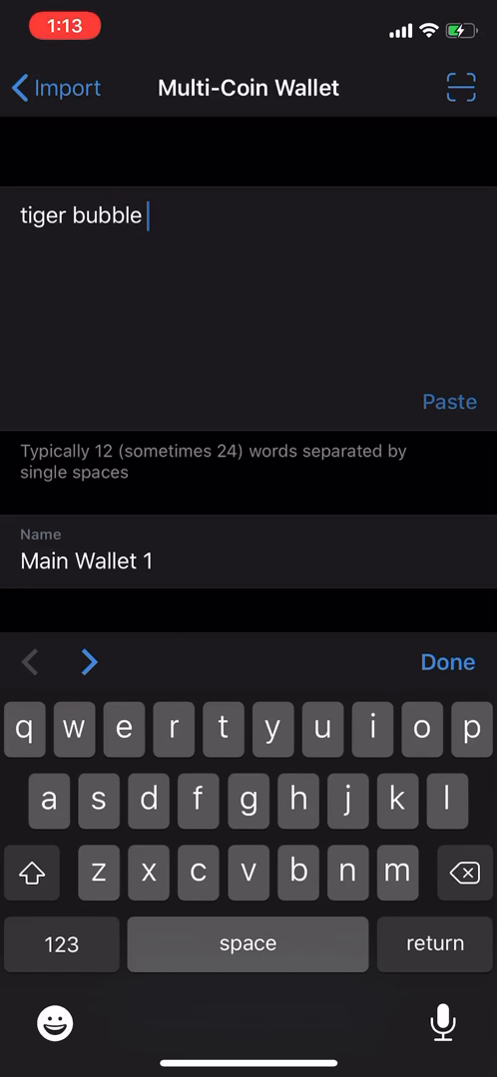
type("ten")
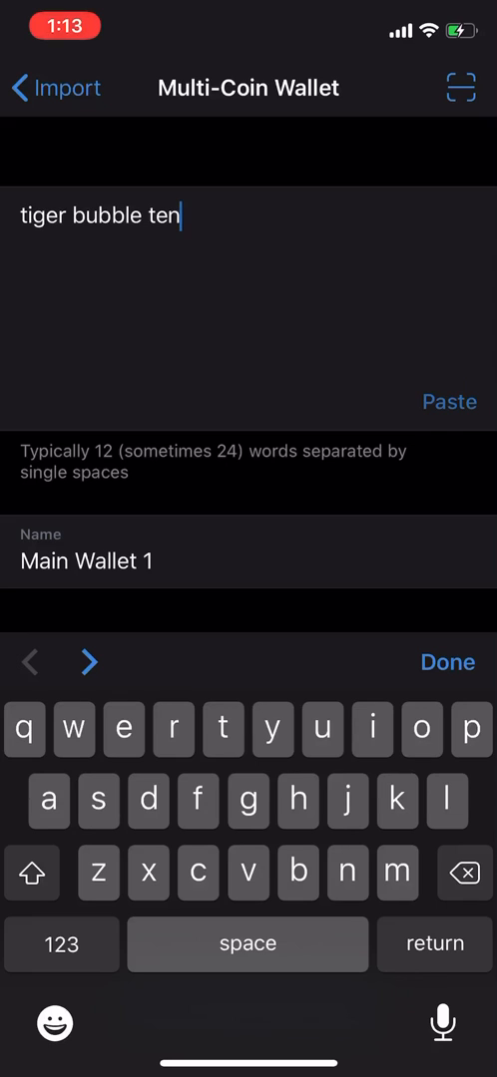
type("ant welcome")
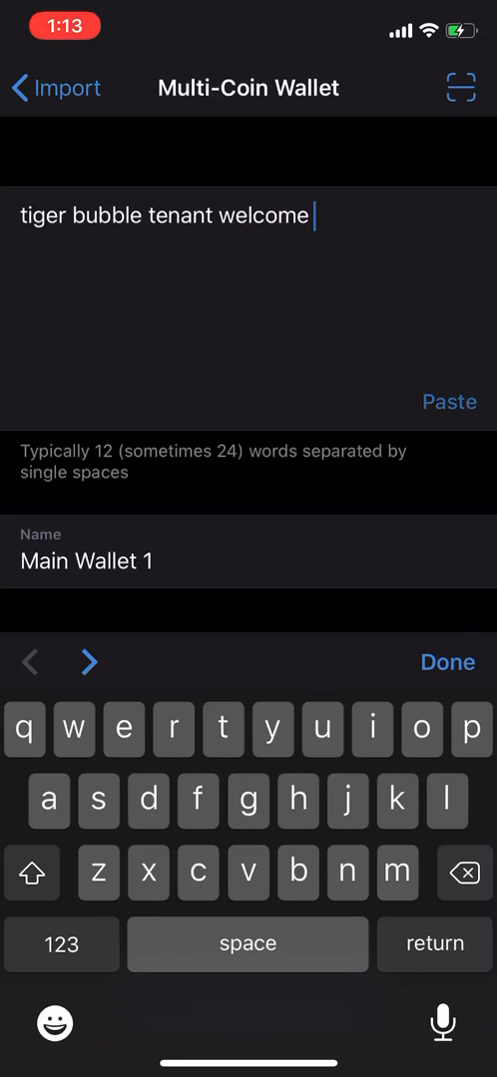
type("dr")
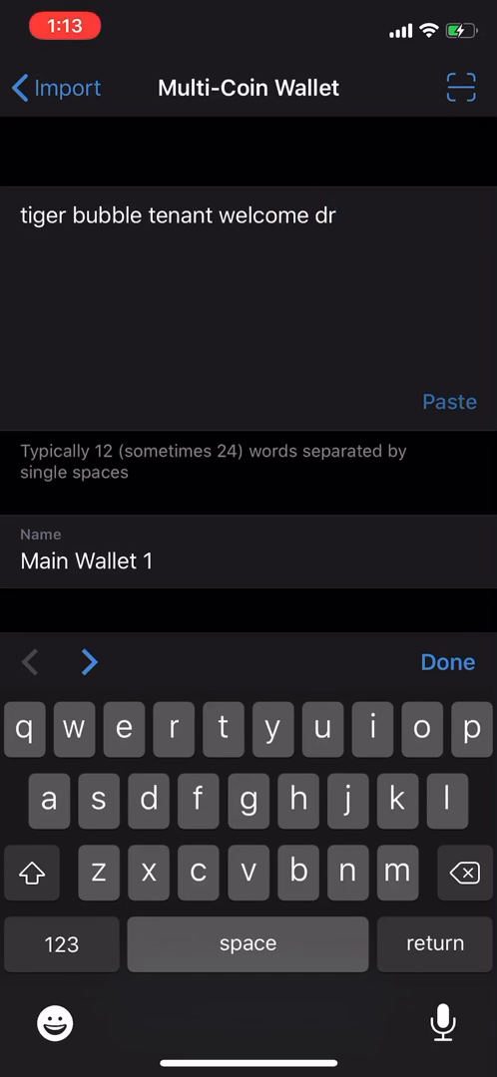
type("ip")
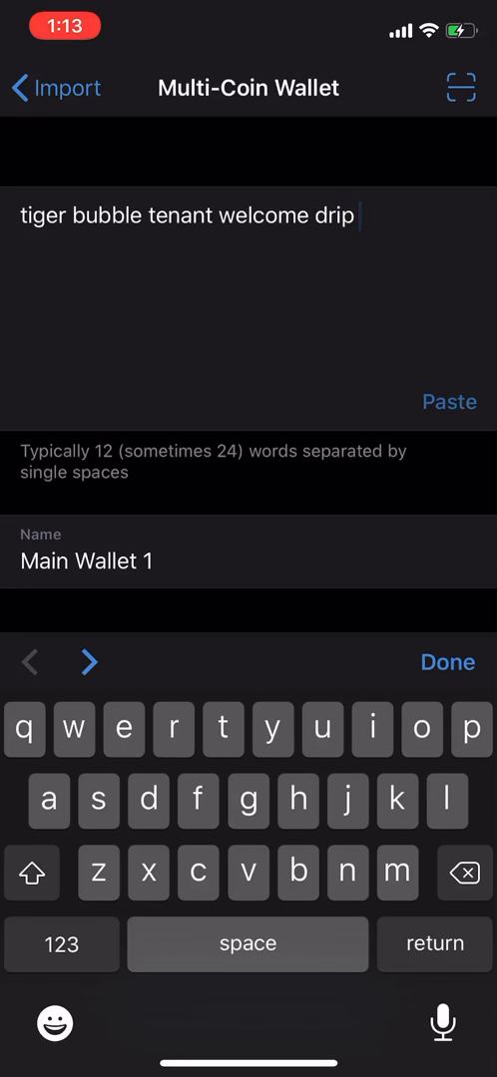
type("once")
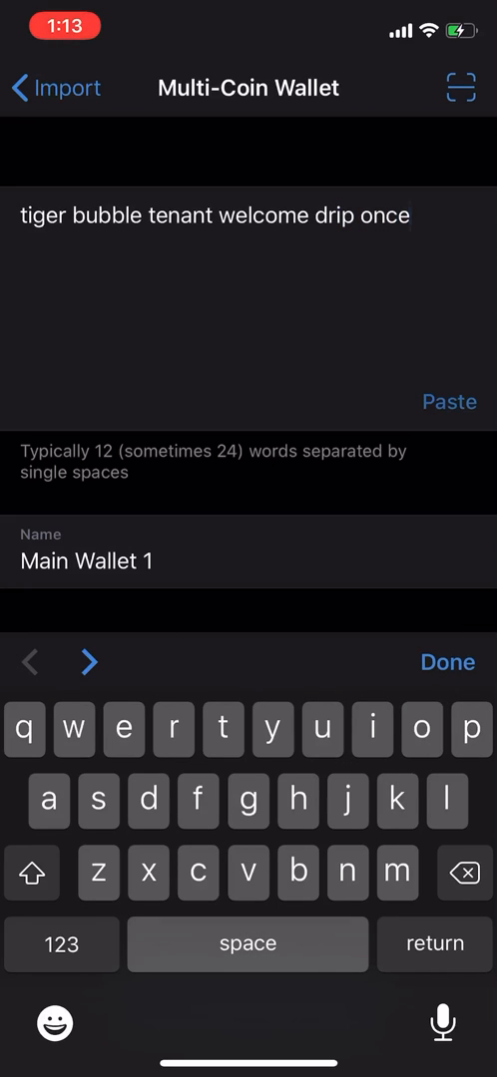
type("ivo")
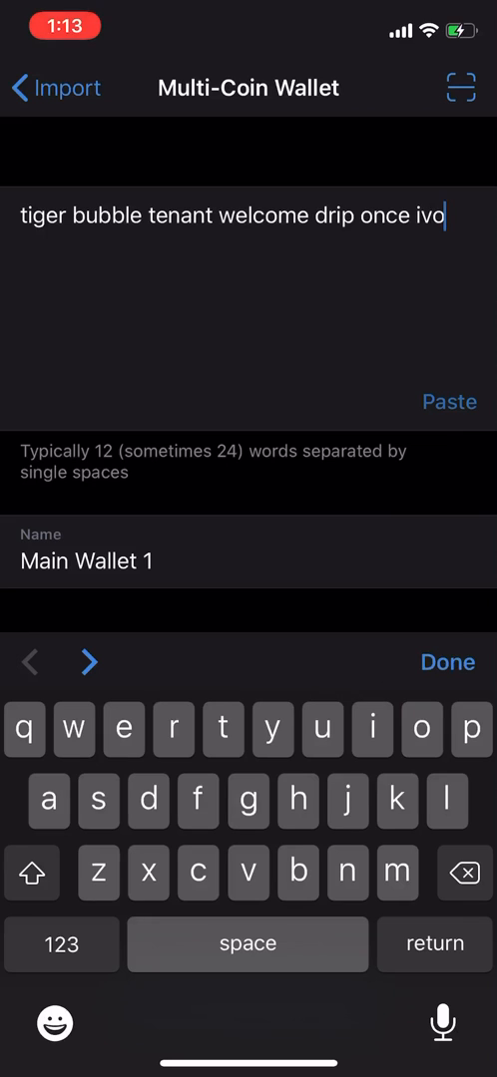
type("ry")
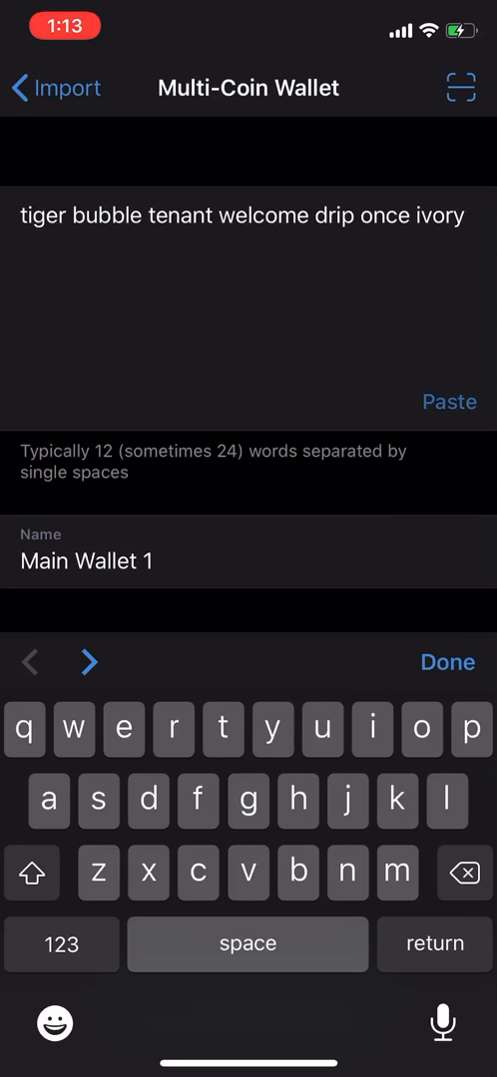
type("able cake diesel")
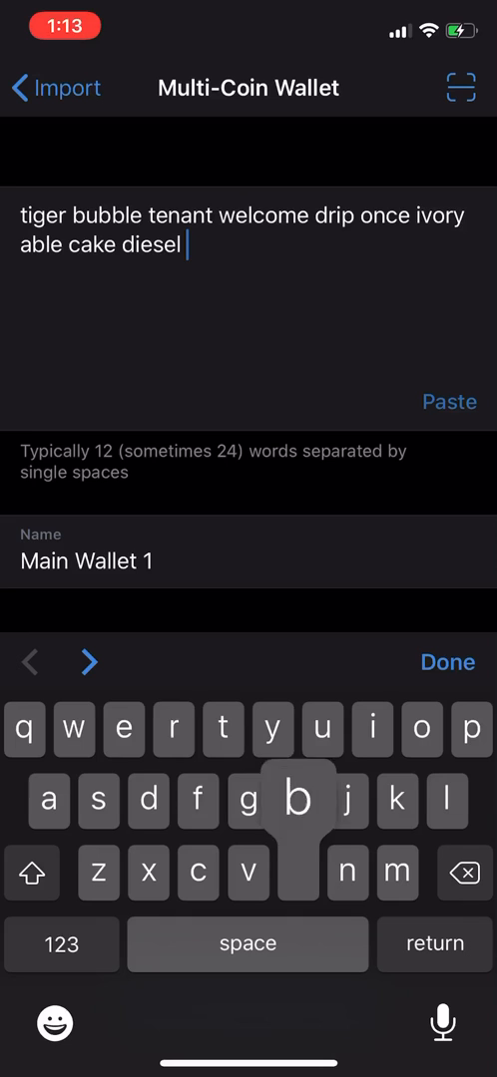
type("bring")
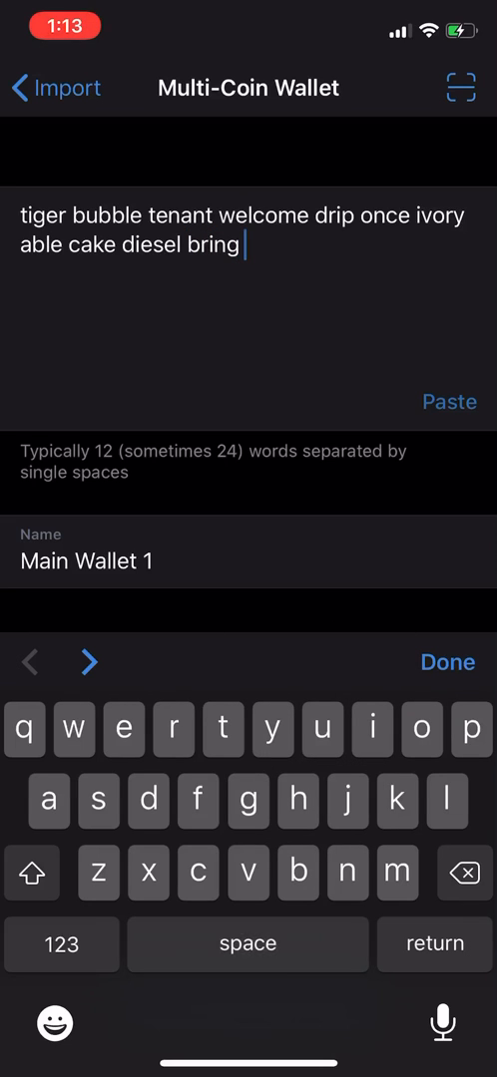
type("posit")
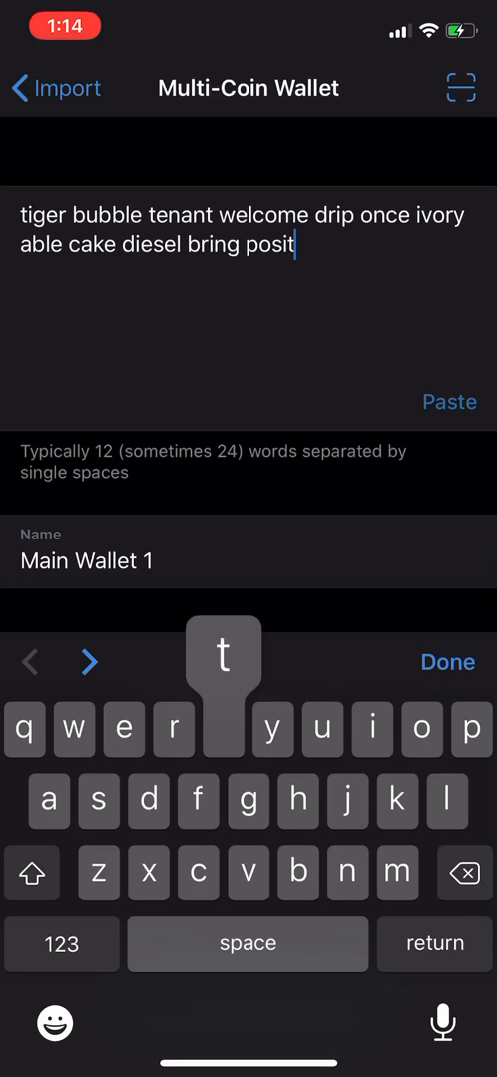
type("ion")
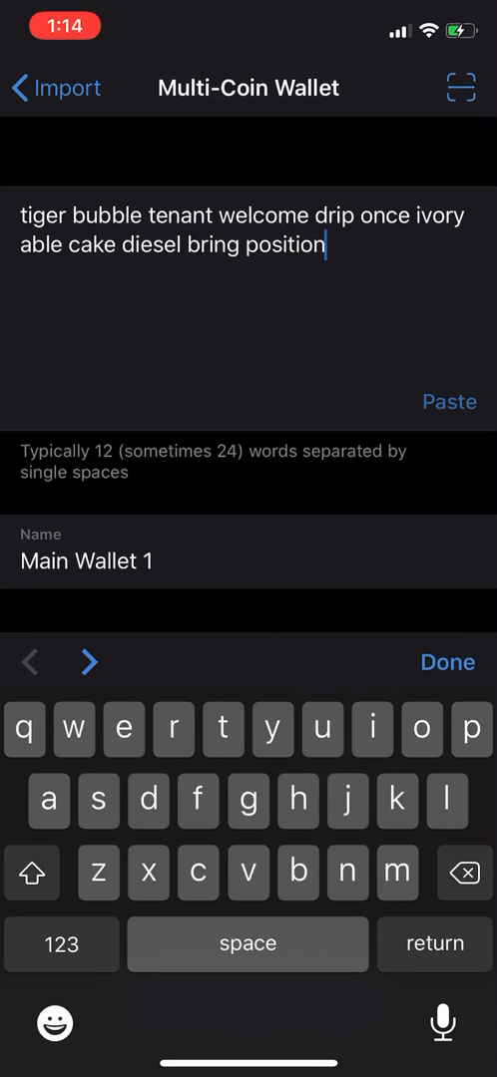
left_click(447, 662)
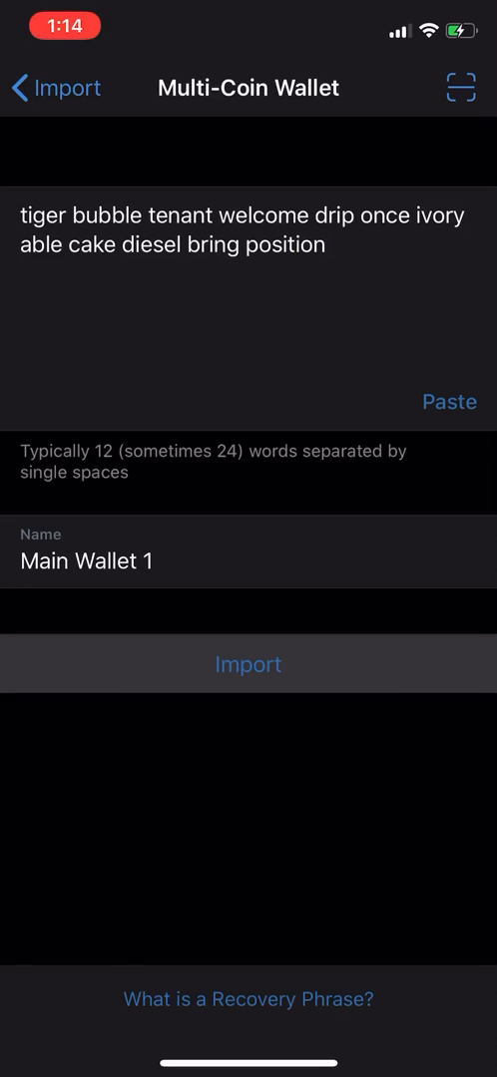
left_click(247, 664)
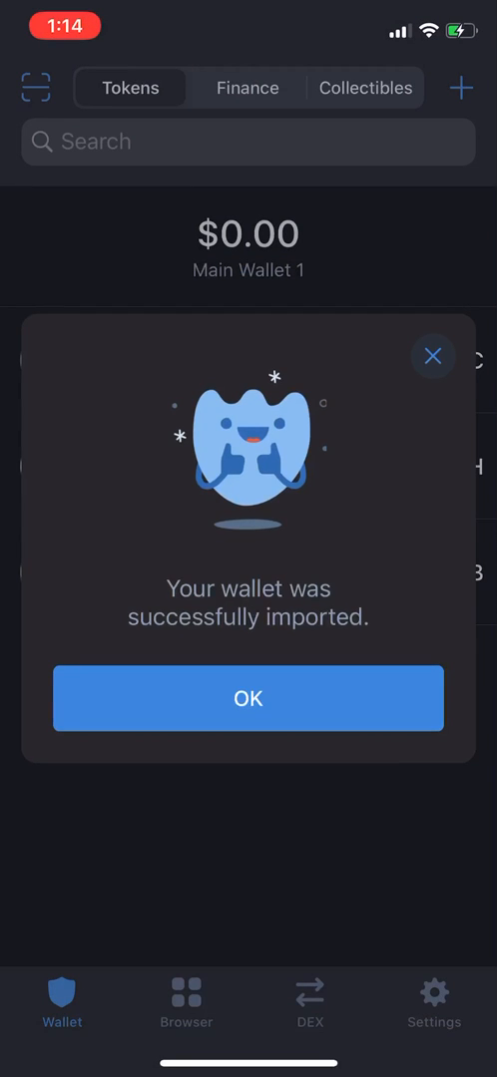
Step: Confirm the import, enable Litecoin, Zcash and Dogecoin, and go to the DEX swap screen
left_click(248, 698)
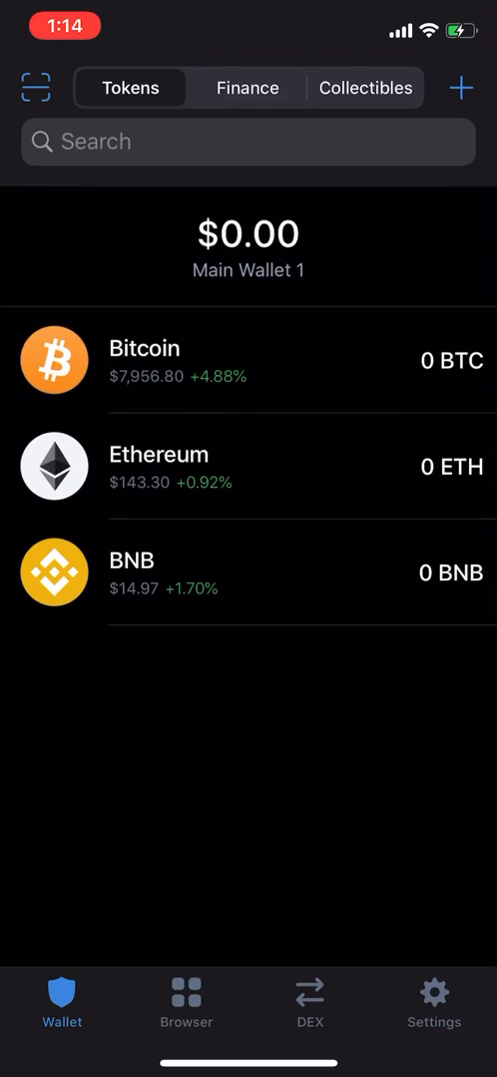
left_click(247, 142)
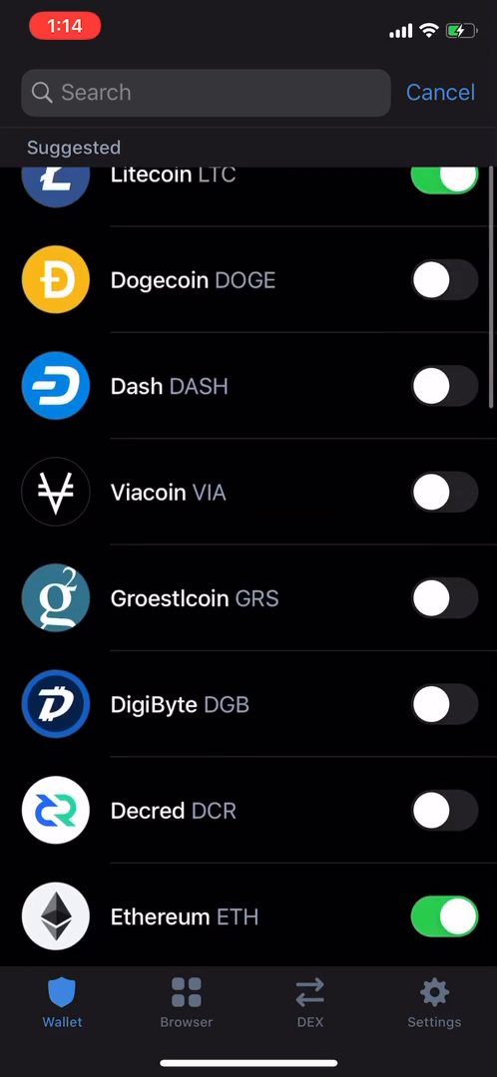
scroll("down", 3)
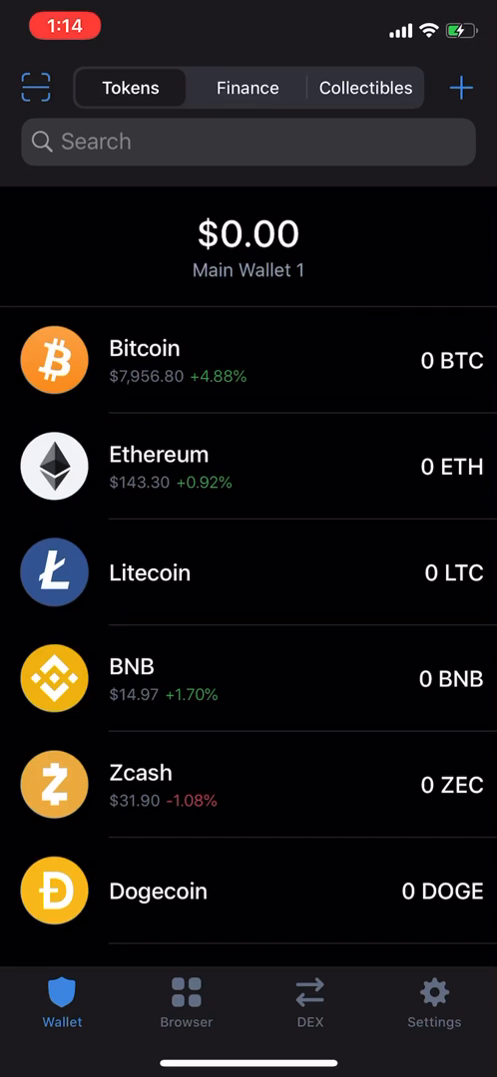
left_click(309, 997)
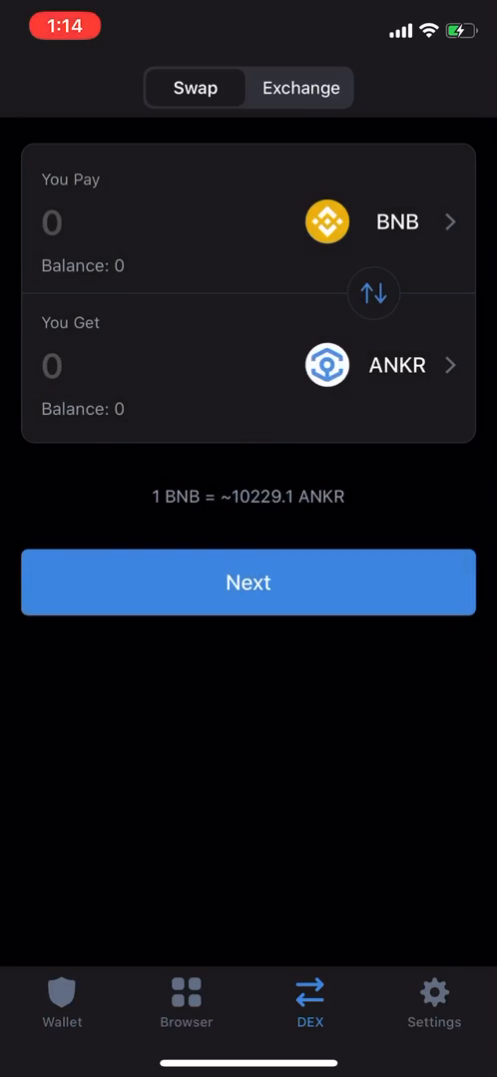
Step: Show Settings > Wallets with Main Wallet 1 as the only multi-coin wallet
left_click(432, 1001)
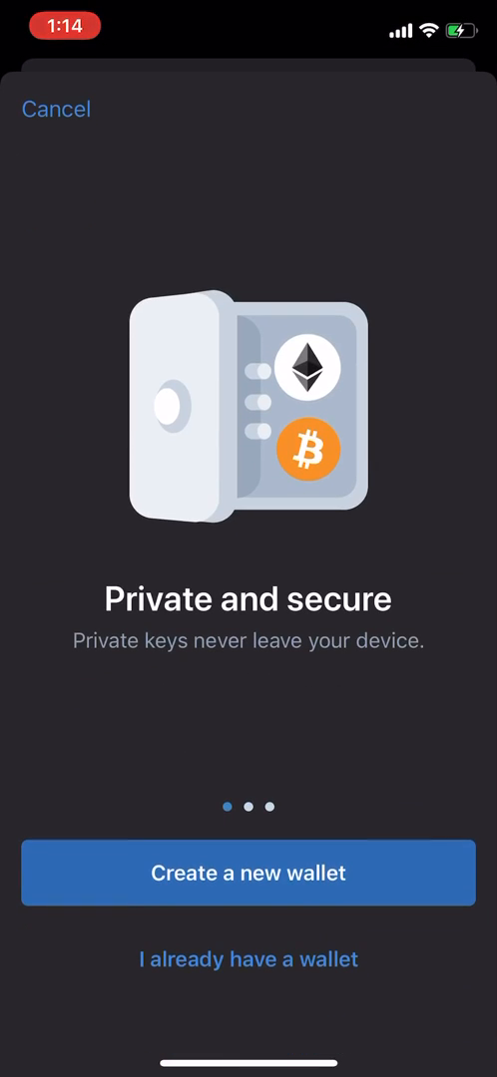
left_click(56, 110)
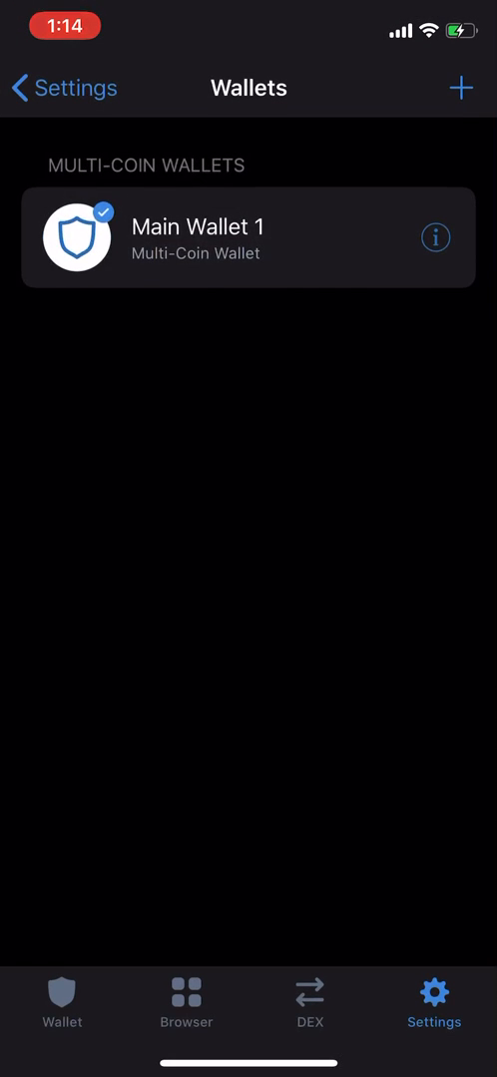